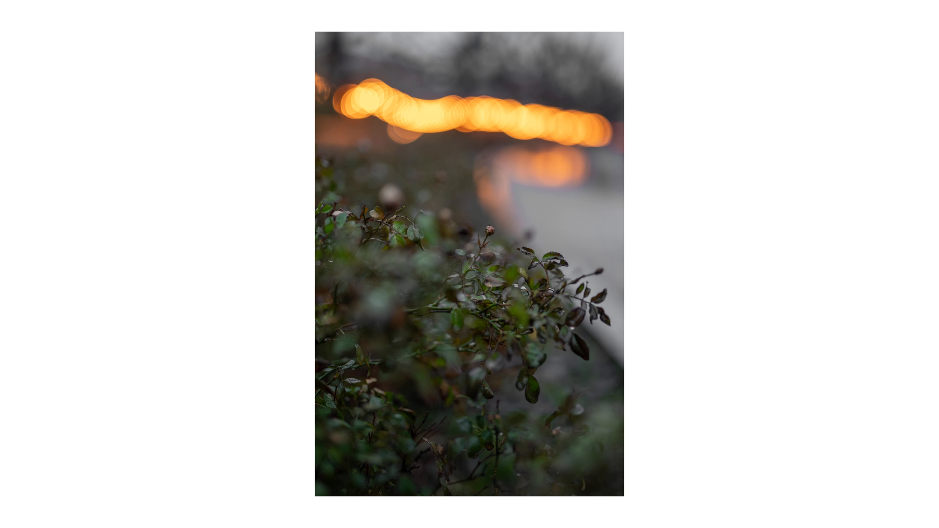
Advance the slideshow from the leaves-with-orange-lights photo to the carousel horses photo.
{"action": "left_click", "coordinate": [470, 264]}
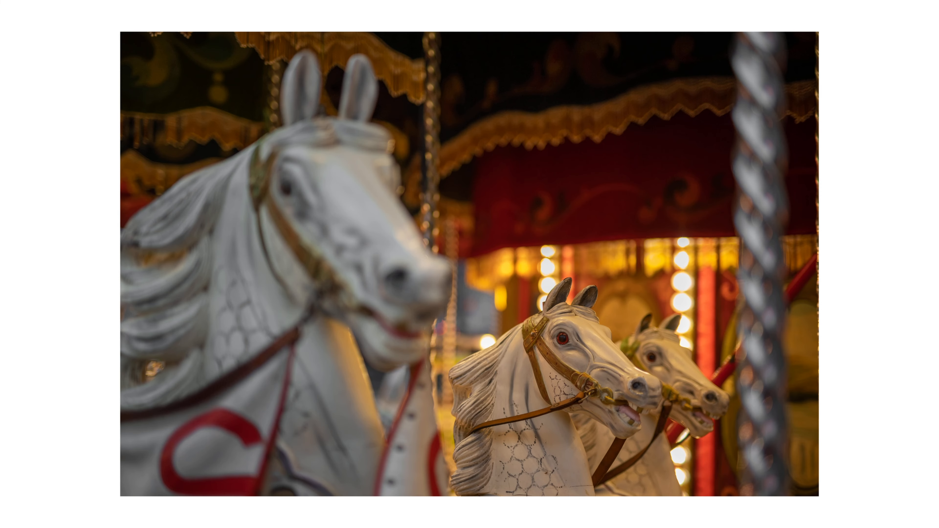